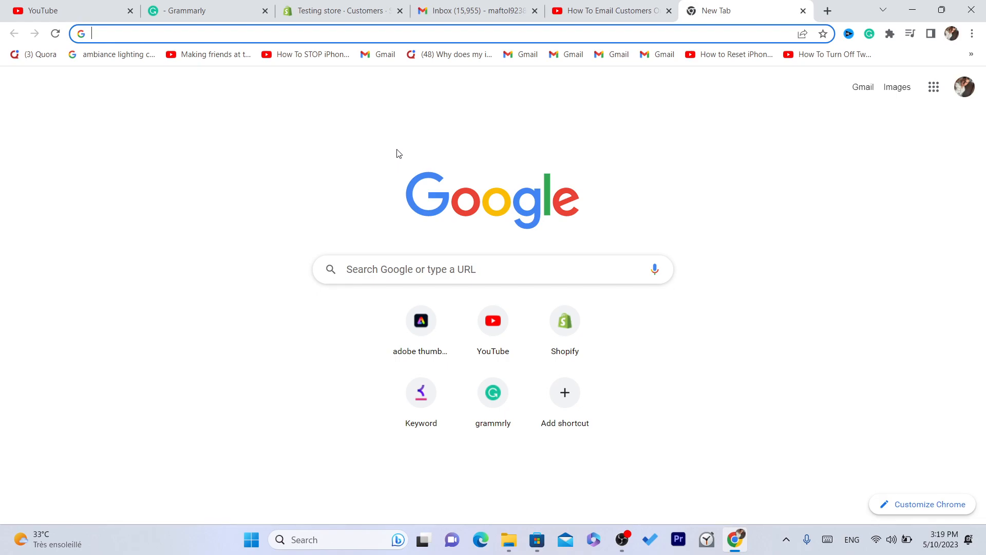
{"action": "mouse_move", "coordinate": [575, 132]}
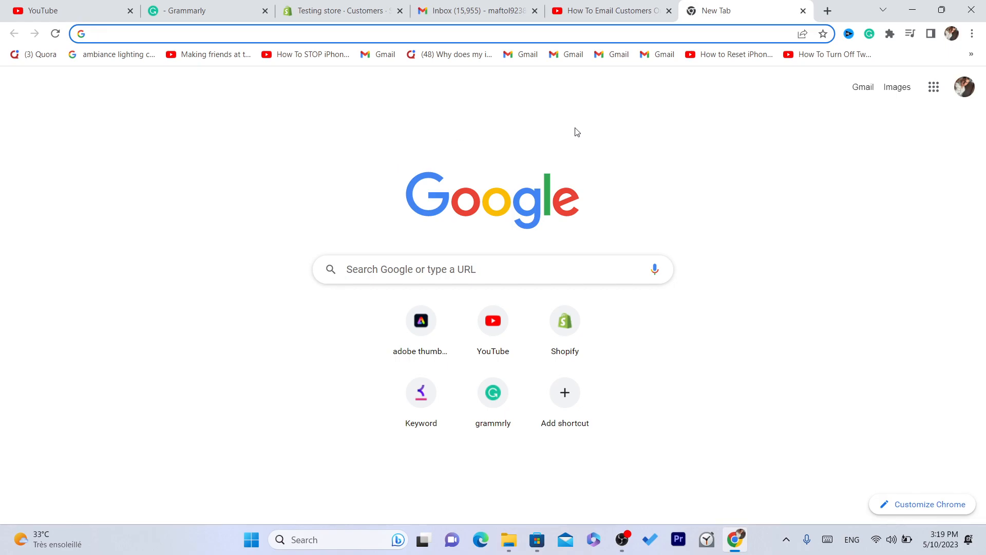
{"action": "mouse_move", "coordinate": [575, 144]}
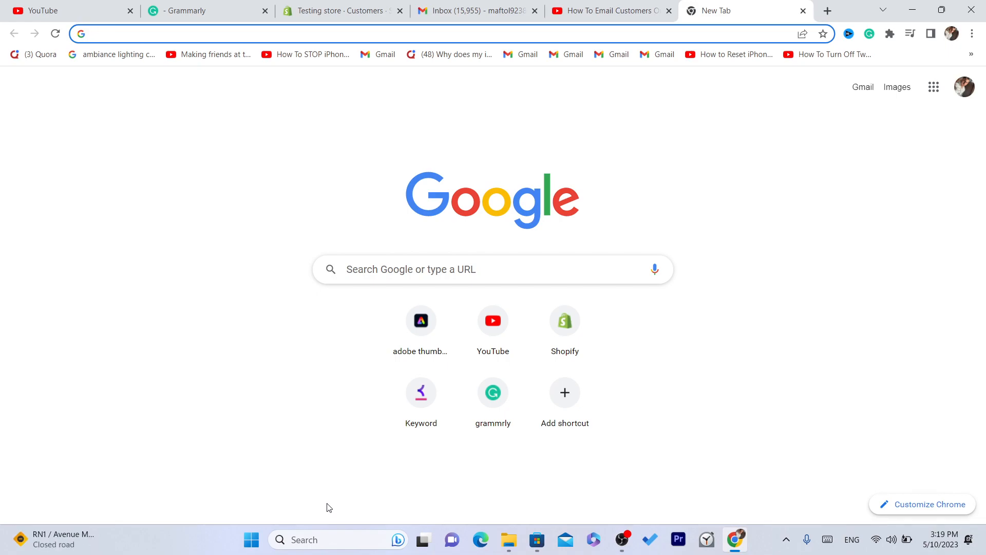
Bring up Microsoft Store, searching Windows for 'Microsoft Store'.
{"action": "left_click", "coordinate": [252, 33]}
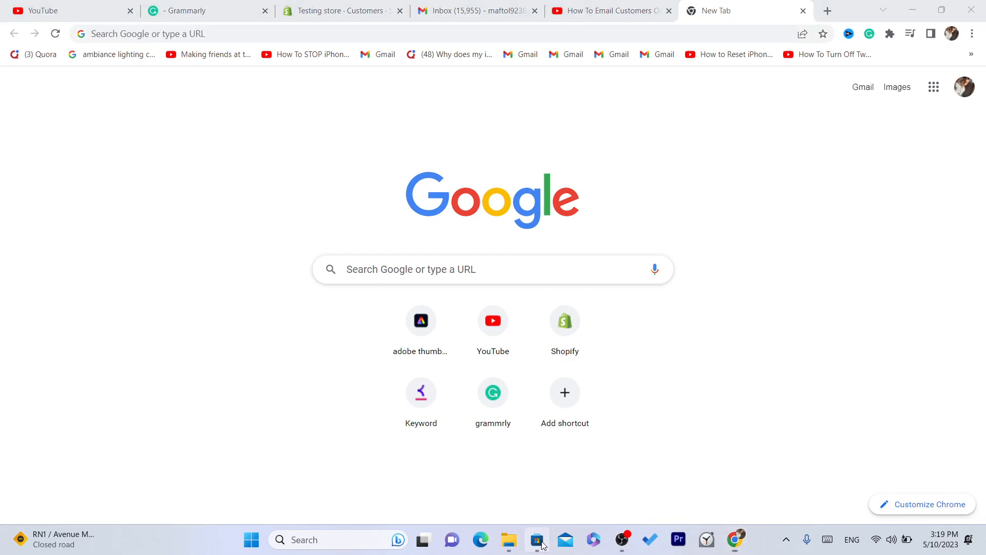
{"action": "left_click", "coordinate": [536, 539]}
{"action": "type", "text": "m"}
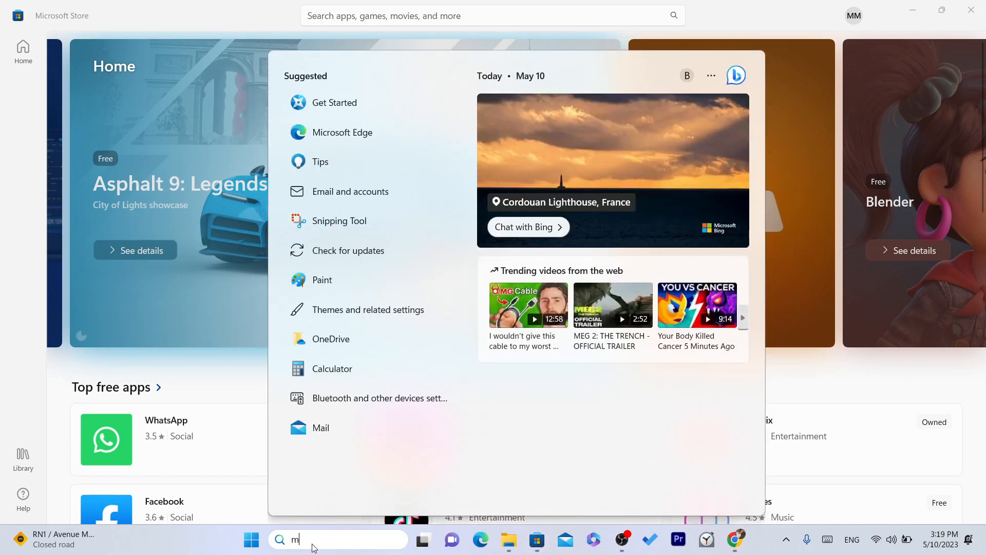
{"action": "type", "text": "icrosoft Store"}
{"action": "left_click", "coordinate": [492, 16]}
{"action": "type", "text": "tiktok"}
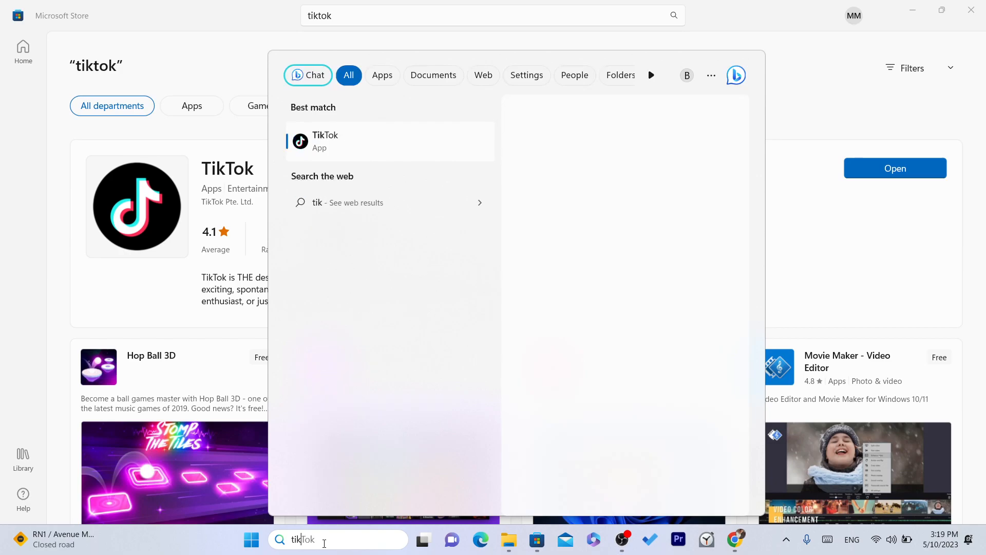
Launch TikTok from the Windows Search best match.
{"action": "left_click", "coordinate": [325, 140]}
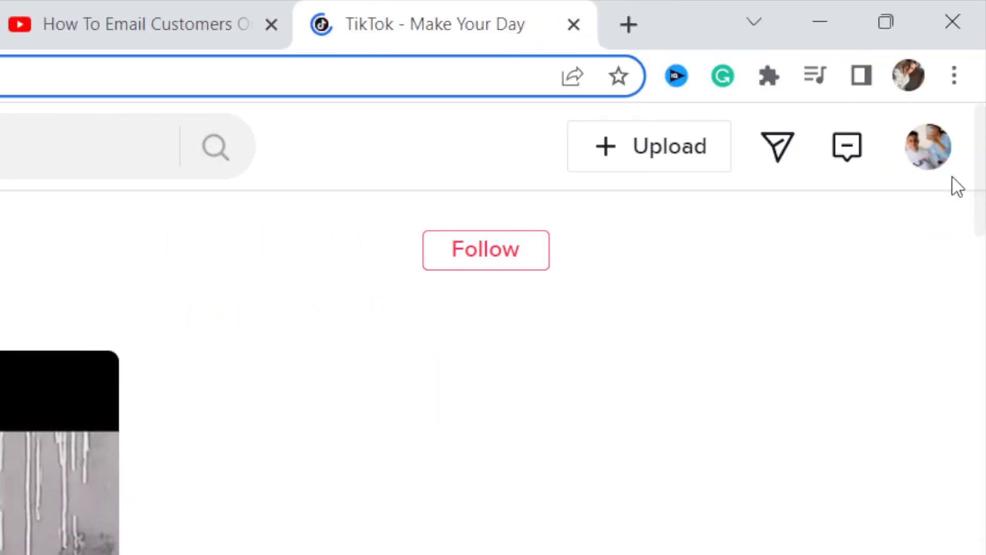
View your own TikTok profile page, then bring up Chrome's three-dot menu.
{"action": "left_click", "coordinate": [927, 146]}
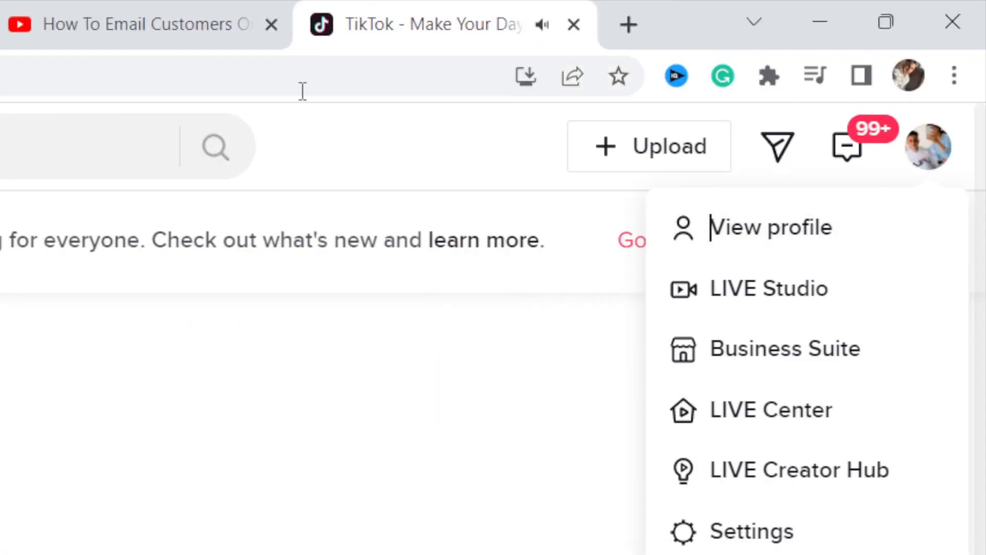
{"action": "left_click", "coordinate": [770, 227]}
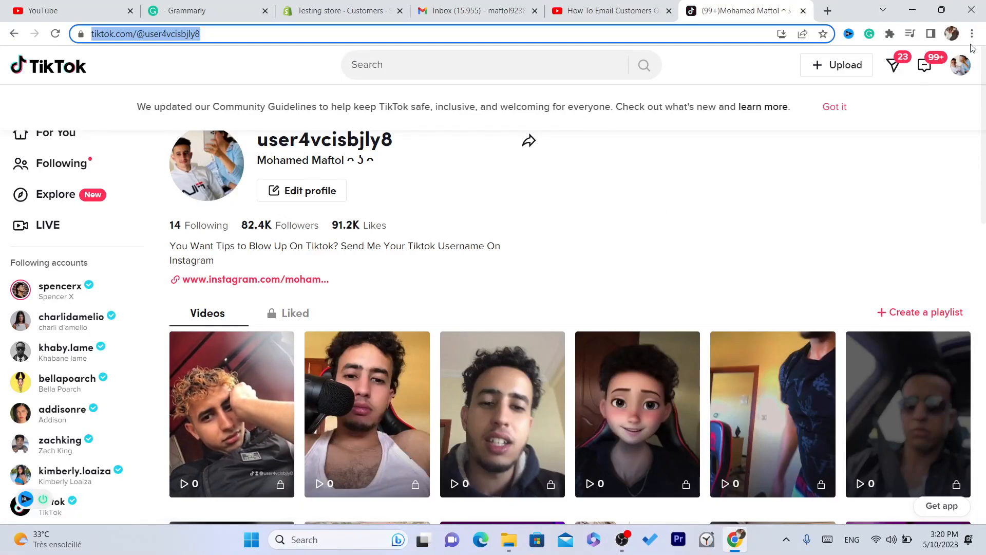
{"action": "left_click", "coordinate": [971, 34]}
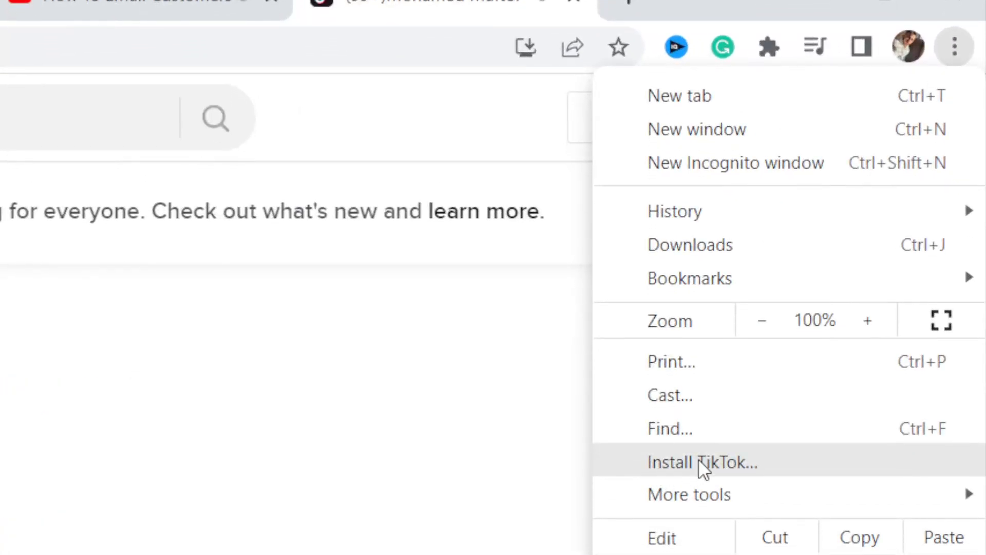
Install TikTok as a Chrome desktop web app from the browser menu.
{"action": "left_click", "coordinate": [702, 462]}
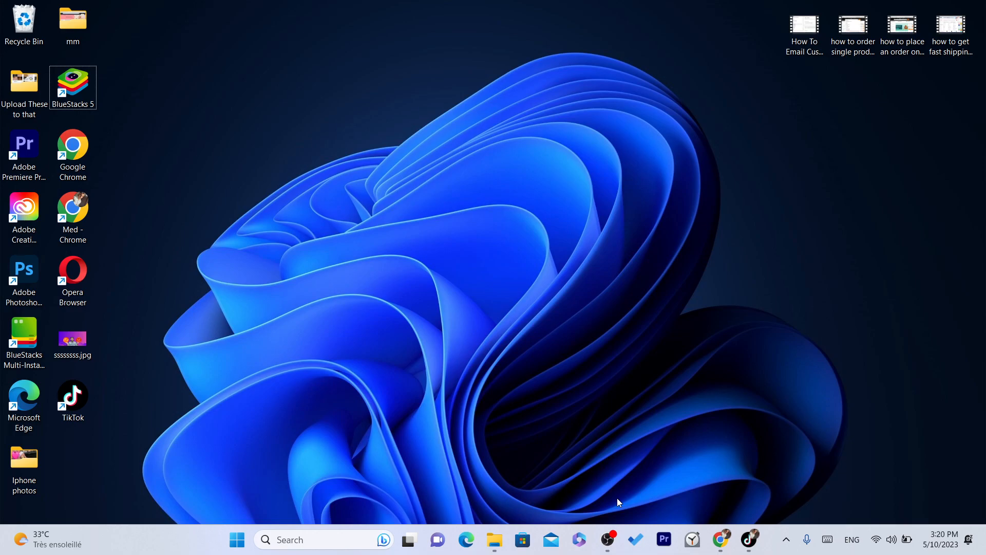
{"action": "mouse_move", "coordinate": [614, 487]}
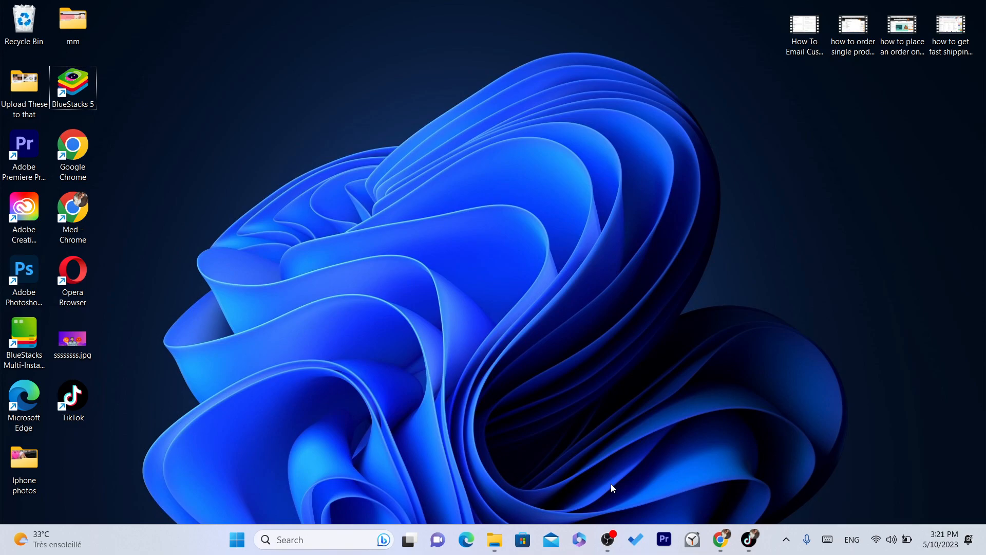
{"action": "mouse_move", "coordinate": [609, 510]}
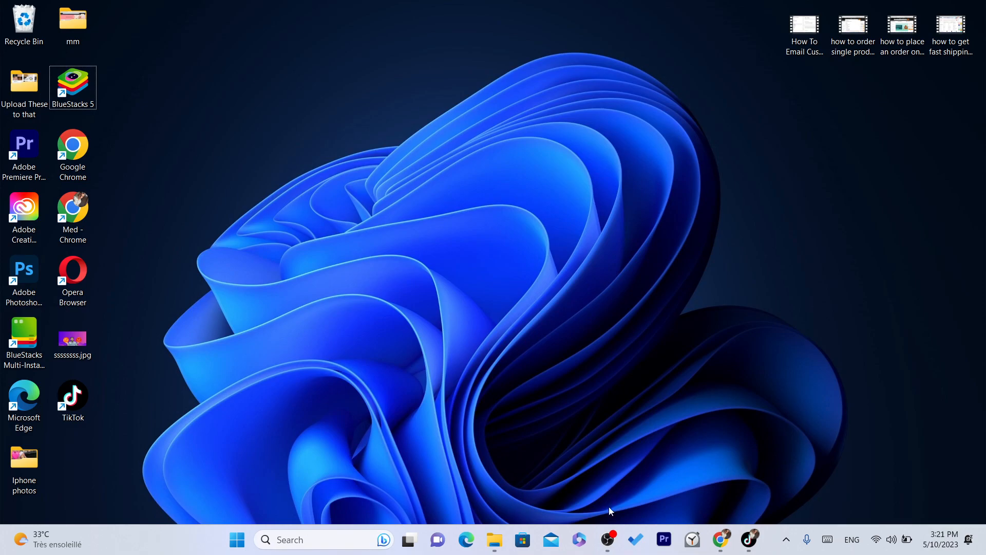
{"action": "mouse_move", "coordinate": [608, 514]}
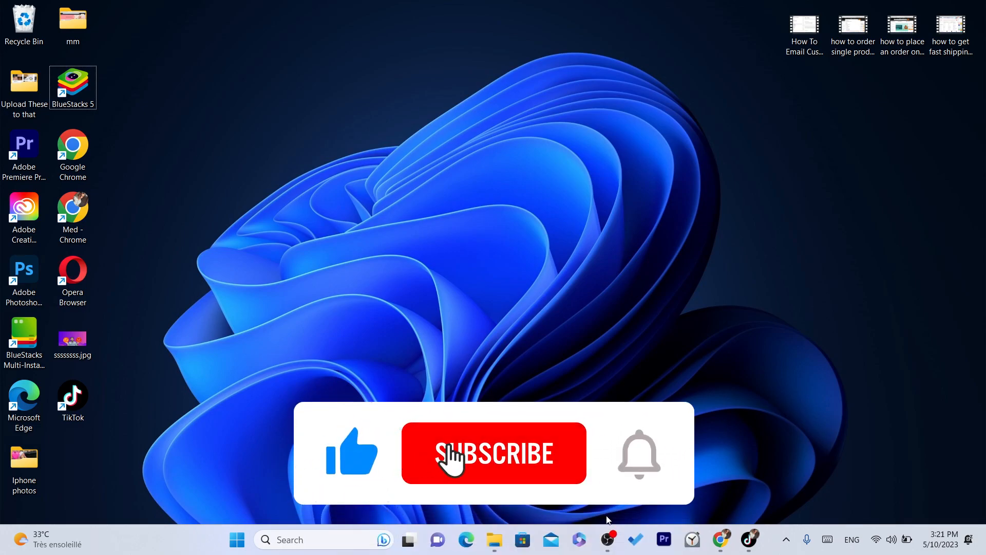
{"action": "left_click", "coordinate": [493, 451]}
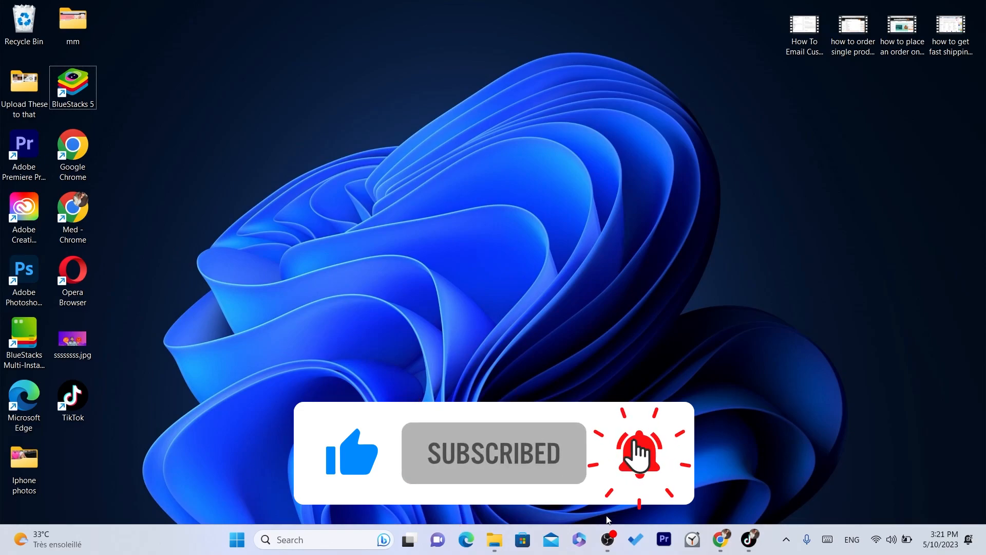
{"action": "mouse_move", "coordinate": [606, 539]}
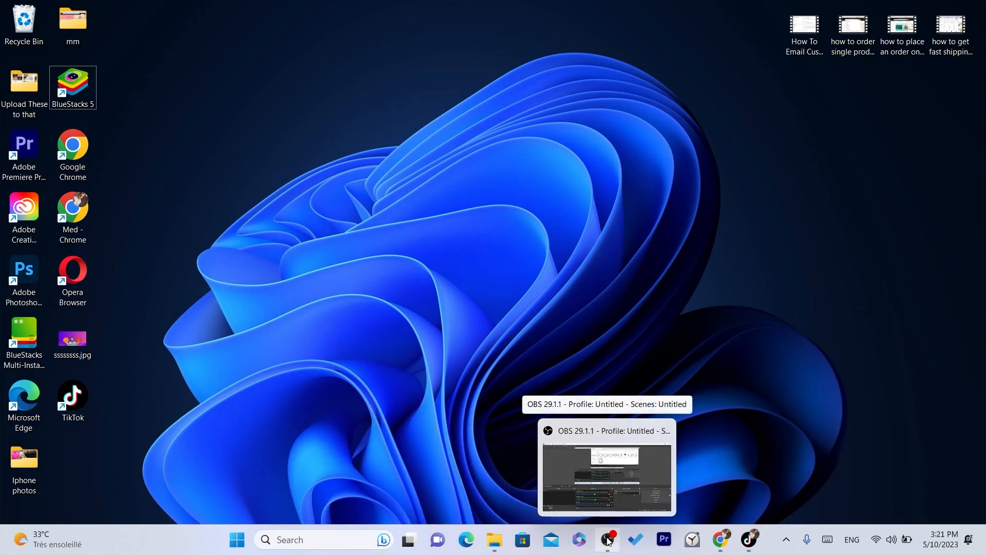